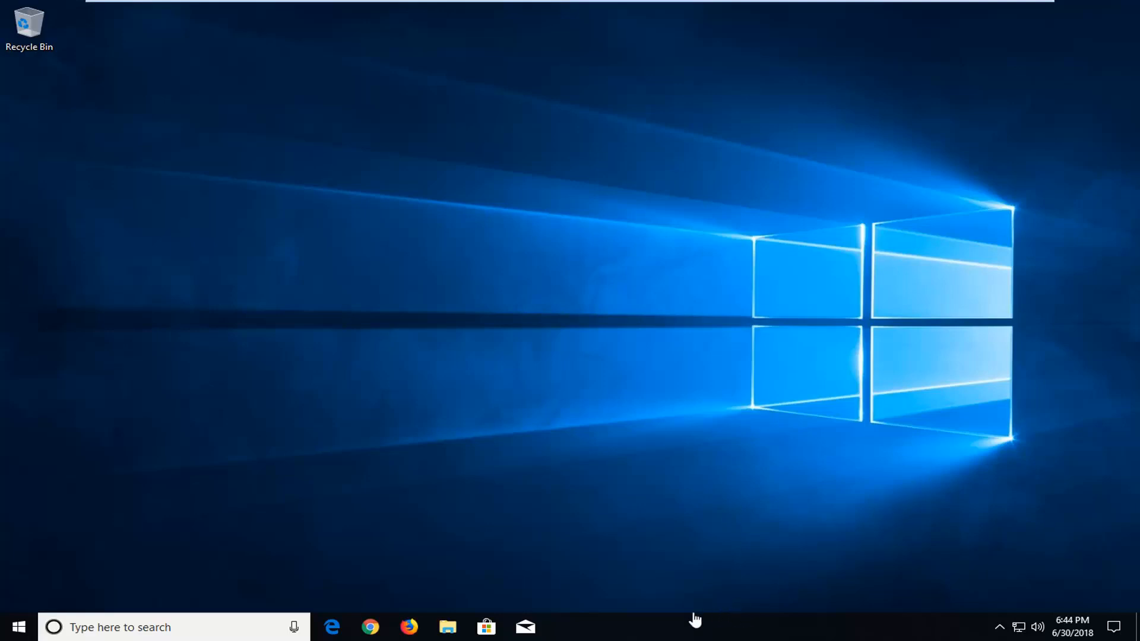
pyautogui.moveTo(678, 630)
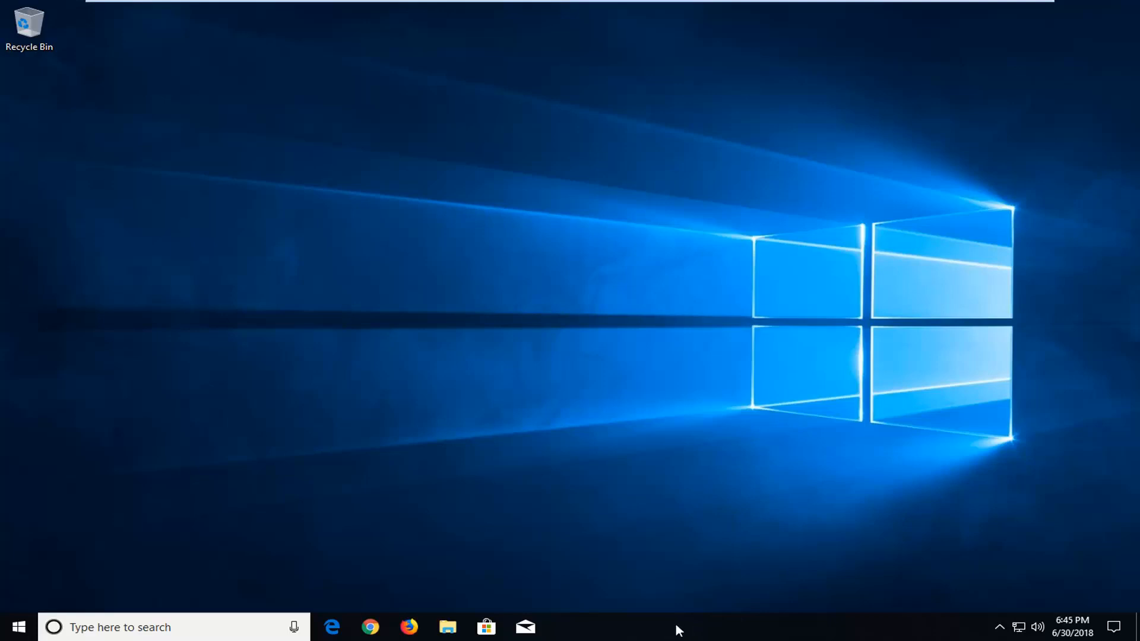
# Launch Task Manager from the taskbar's right-click menu
pyautogui.rightClick(675, 627)
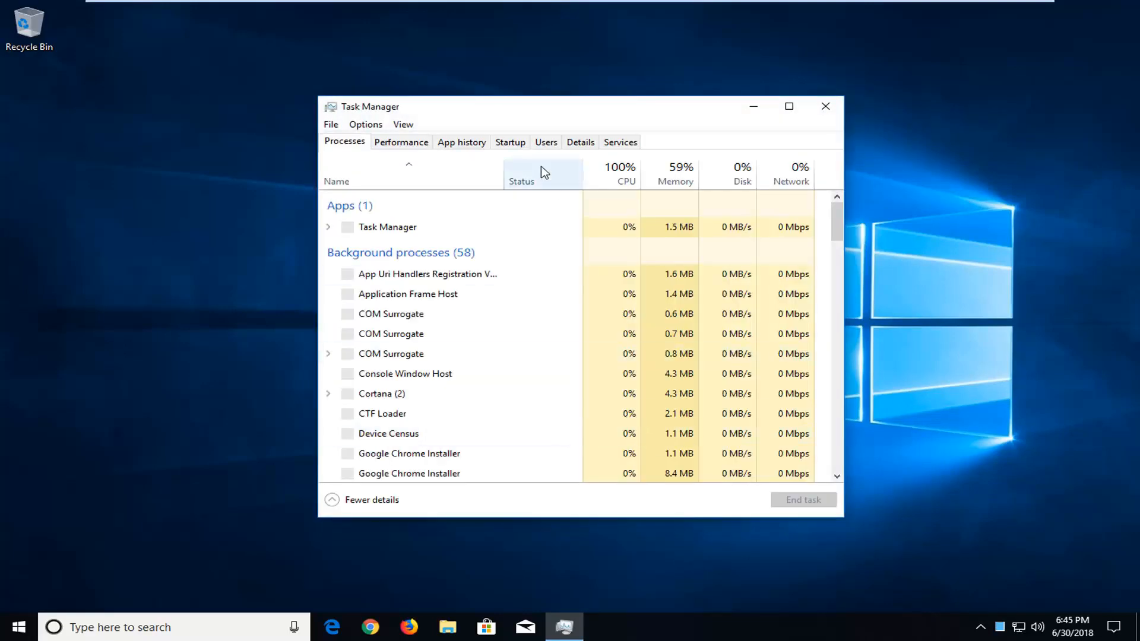
# Show the Details view listing every process with PID, status and user name
pyautogui.click(620, 175)
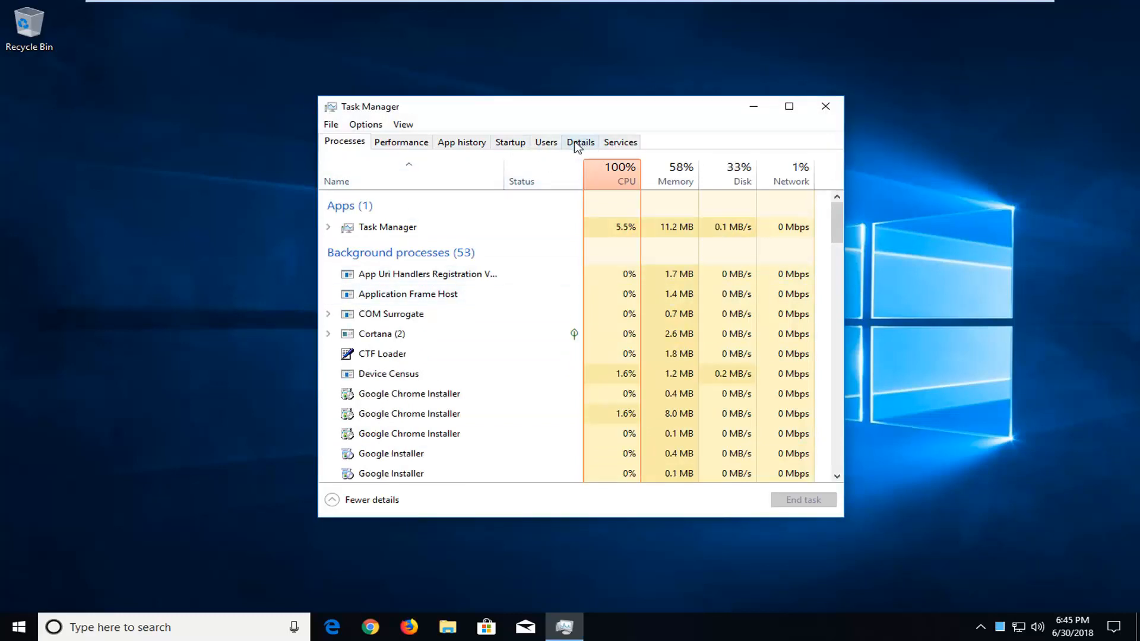
pyautogui.click(580, 141)
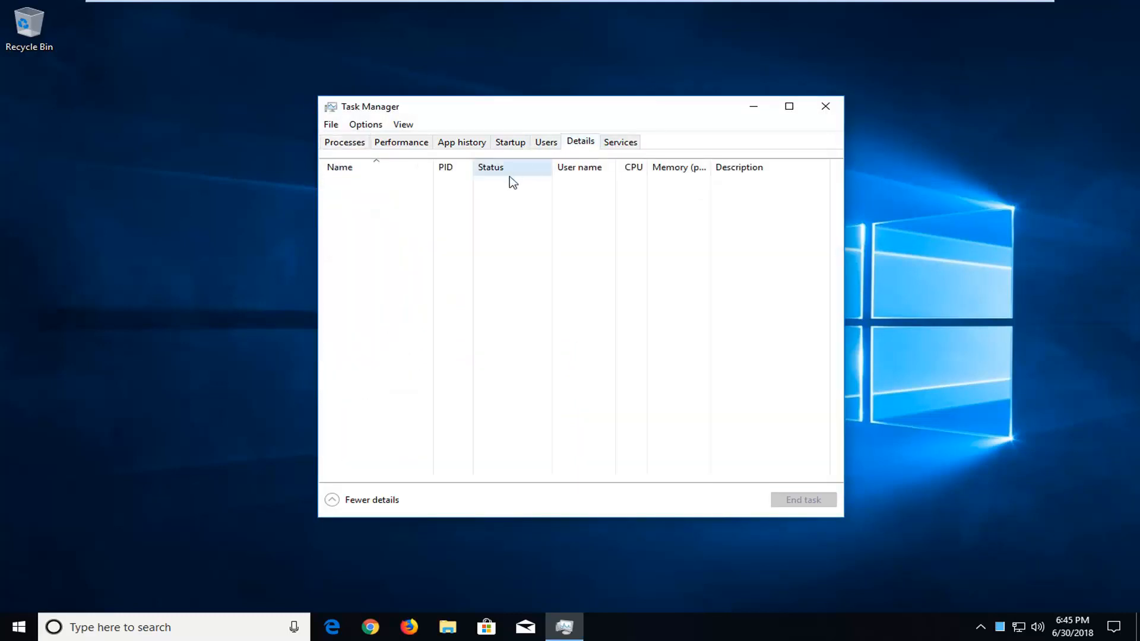
pyautogui.moveTo(466, 256)
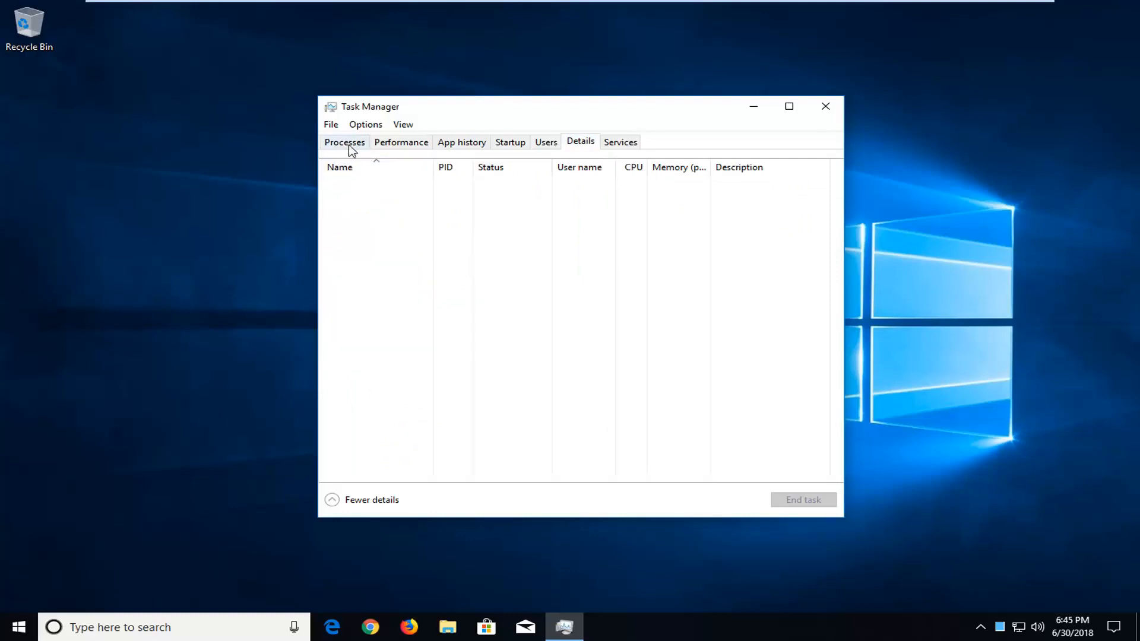
pyautogui.click(345, 141)
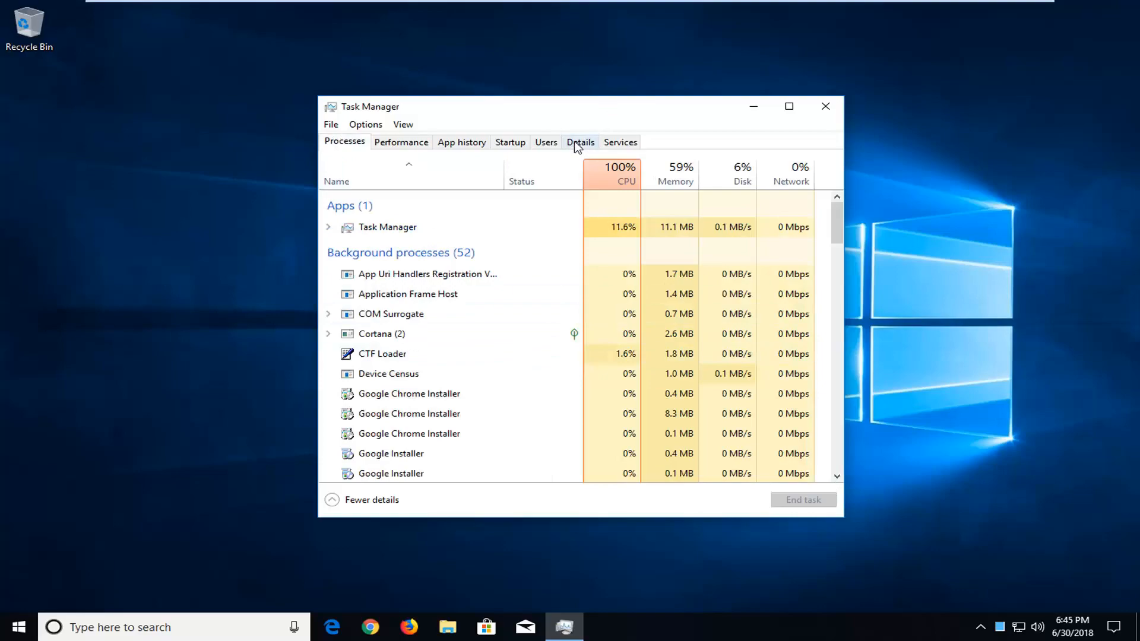
pyautogui.click(581, 141)
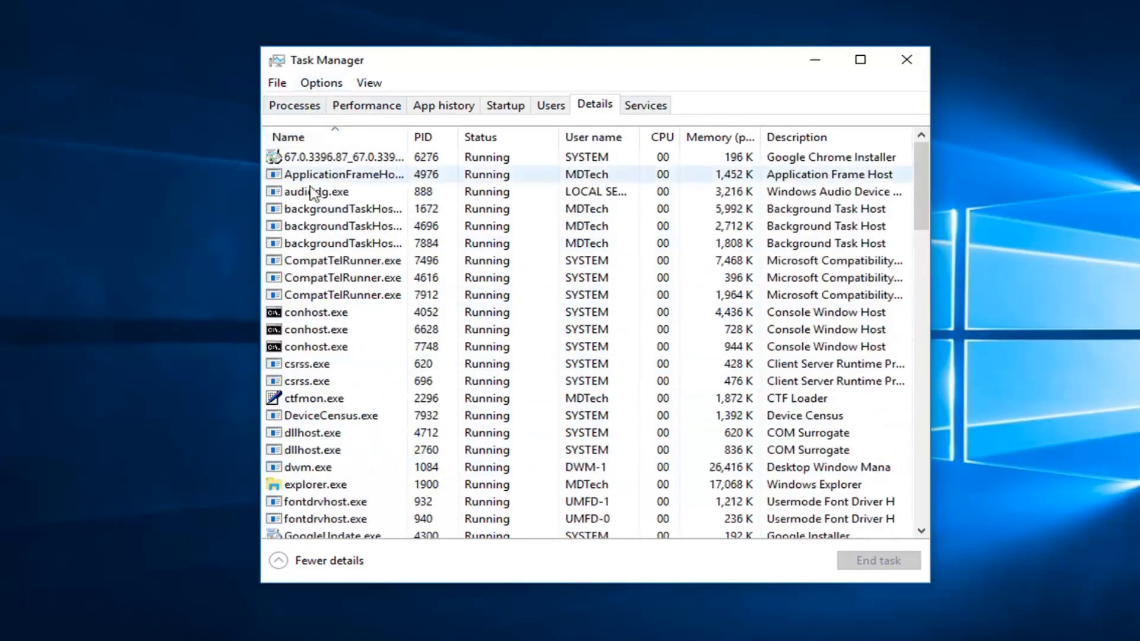
pyautogui.scroll(-3)
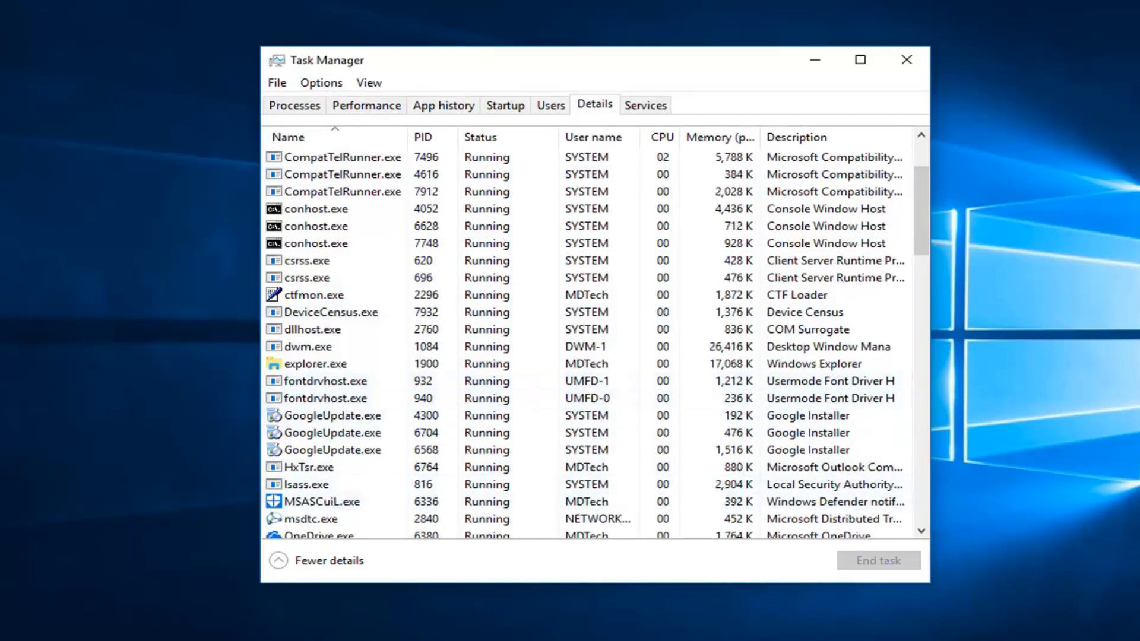
pyautogui.moveTo(385, 342)
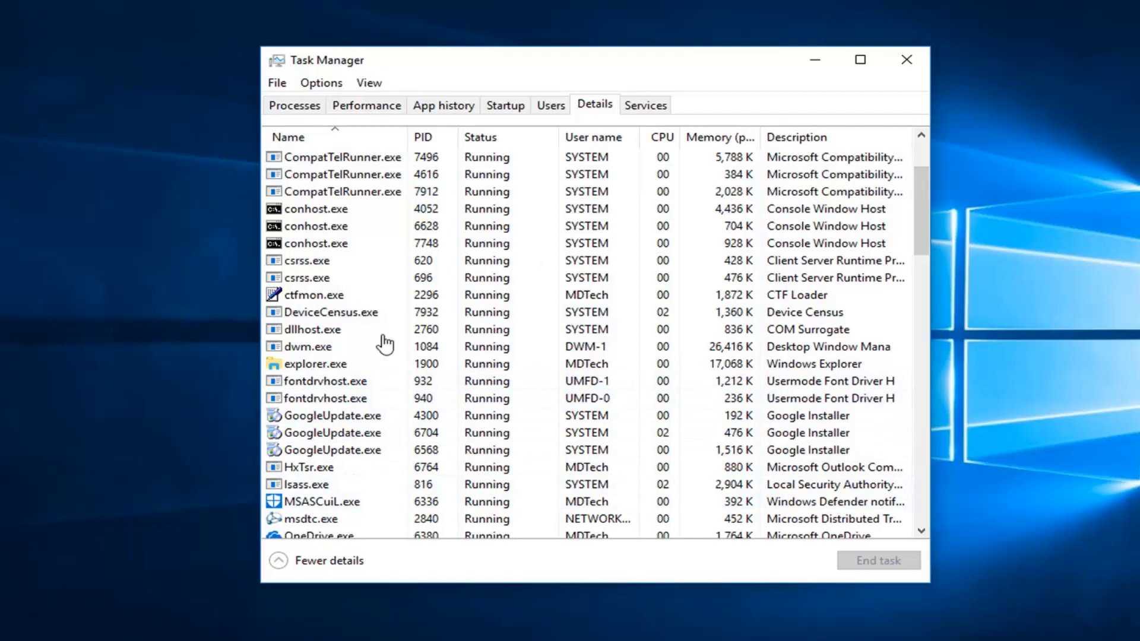
pyautogui.rightClick(329, 313)
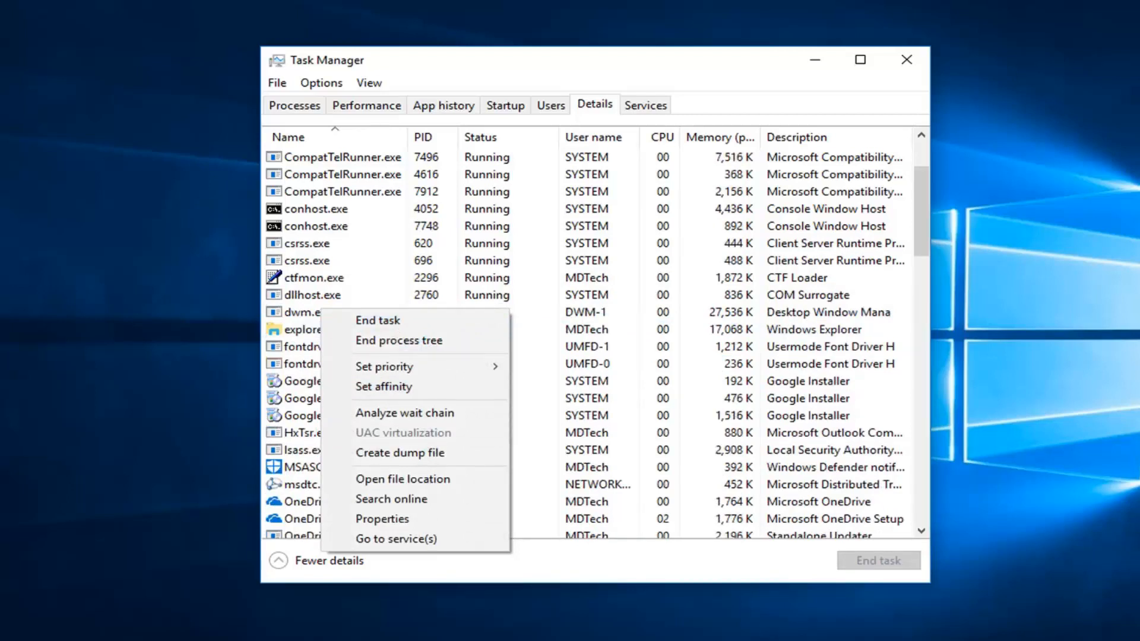
pyautogui.moveTo(310, 286)
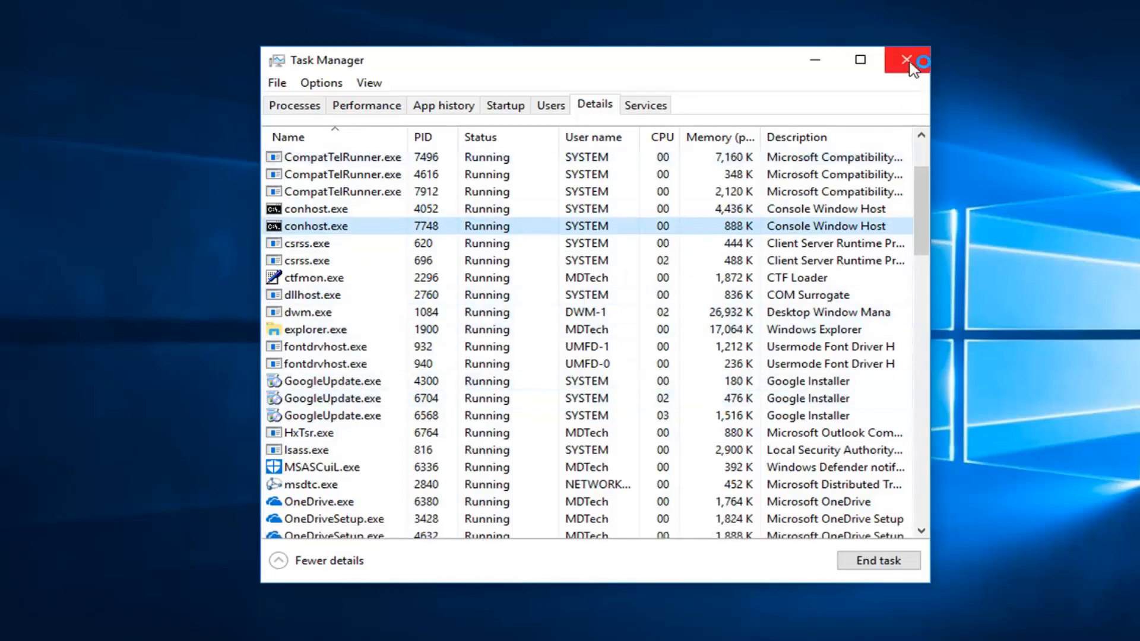
# Close the Task Manager window, returning to the desktop
pyautogui.click(906, 59)
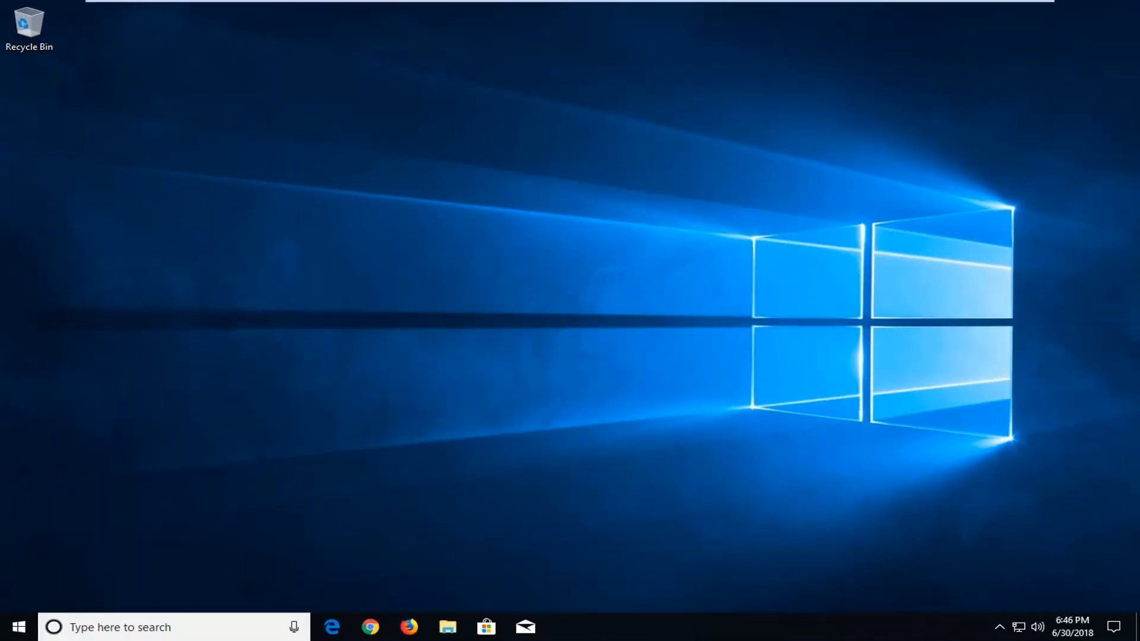